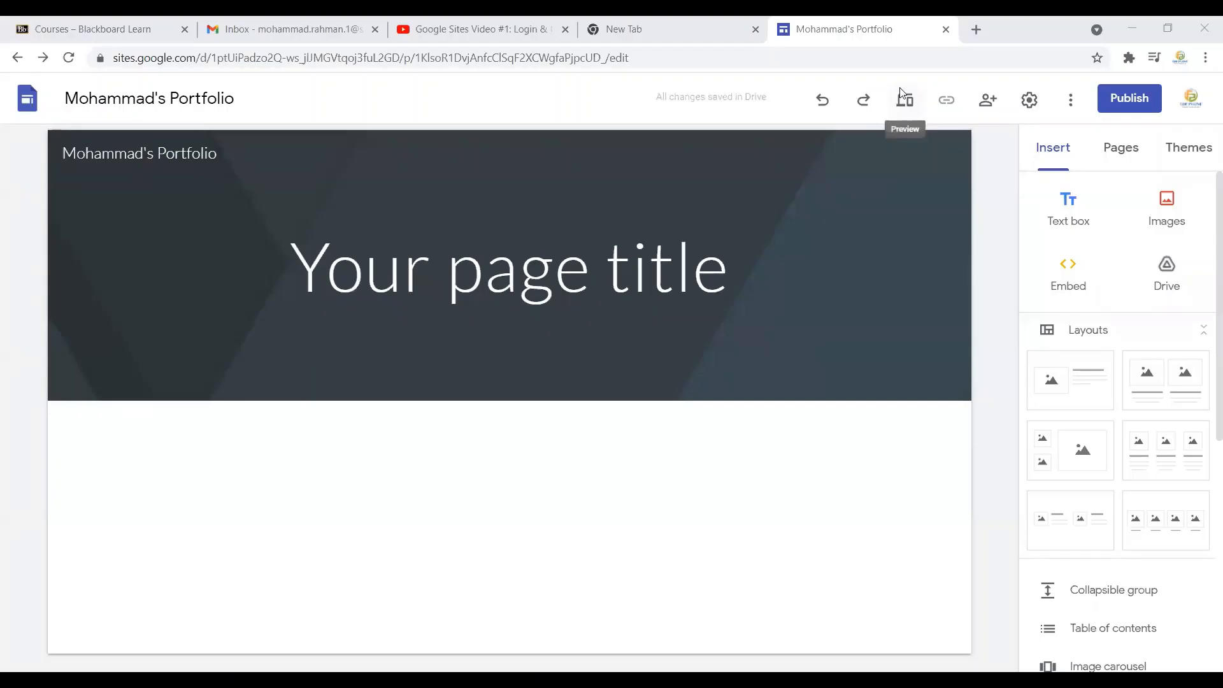
# Step: Replace the header's placeholder title with 'Home Page'
pyautogui.click(508, 267)
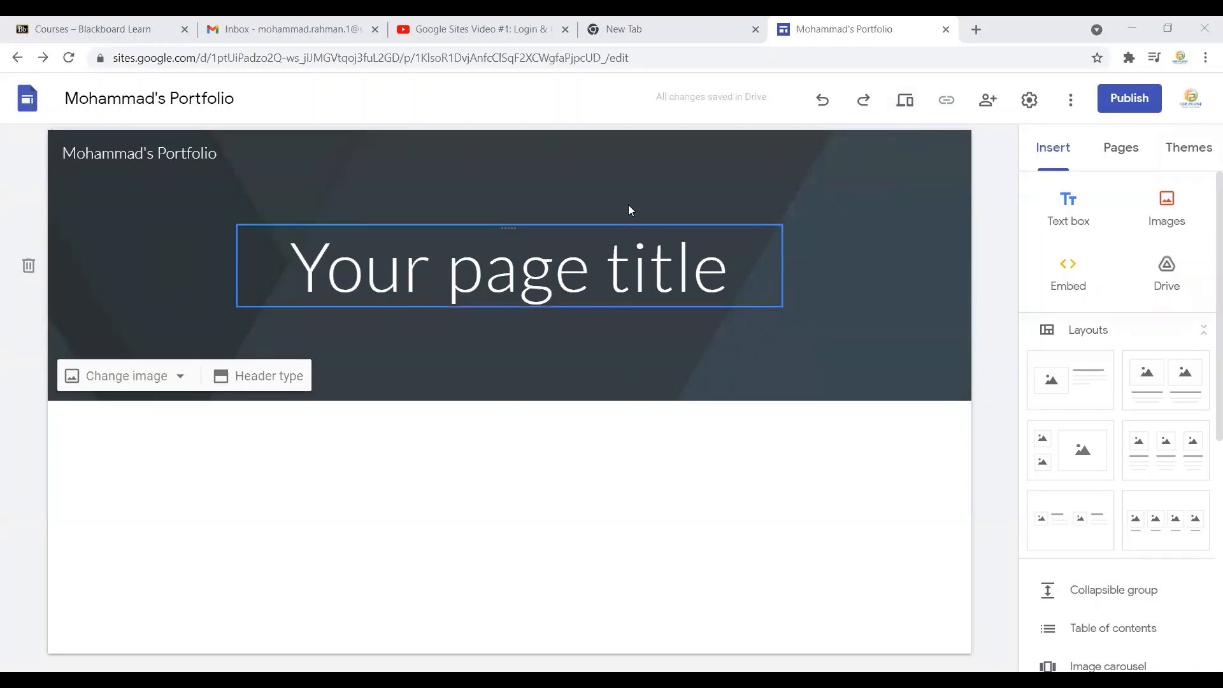
pyautogui.moveTo(302, 269)
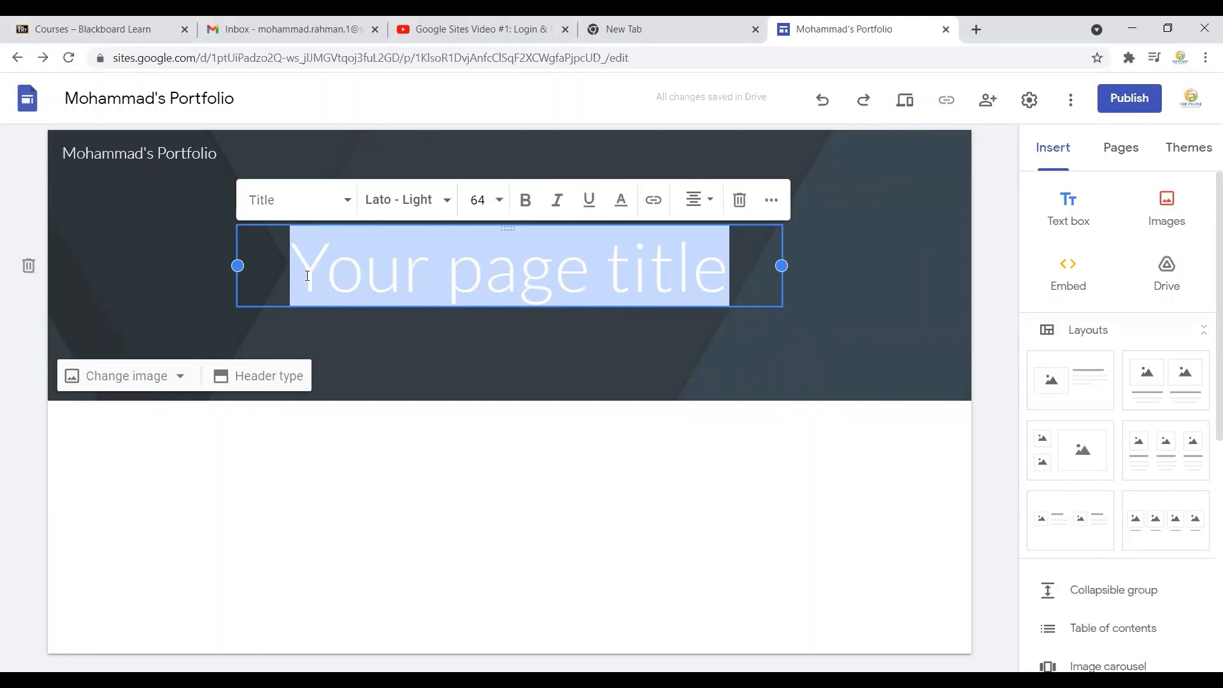
pyautogui.write('Home Page')
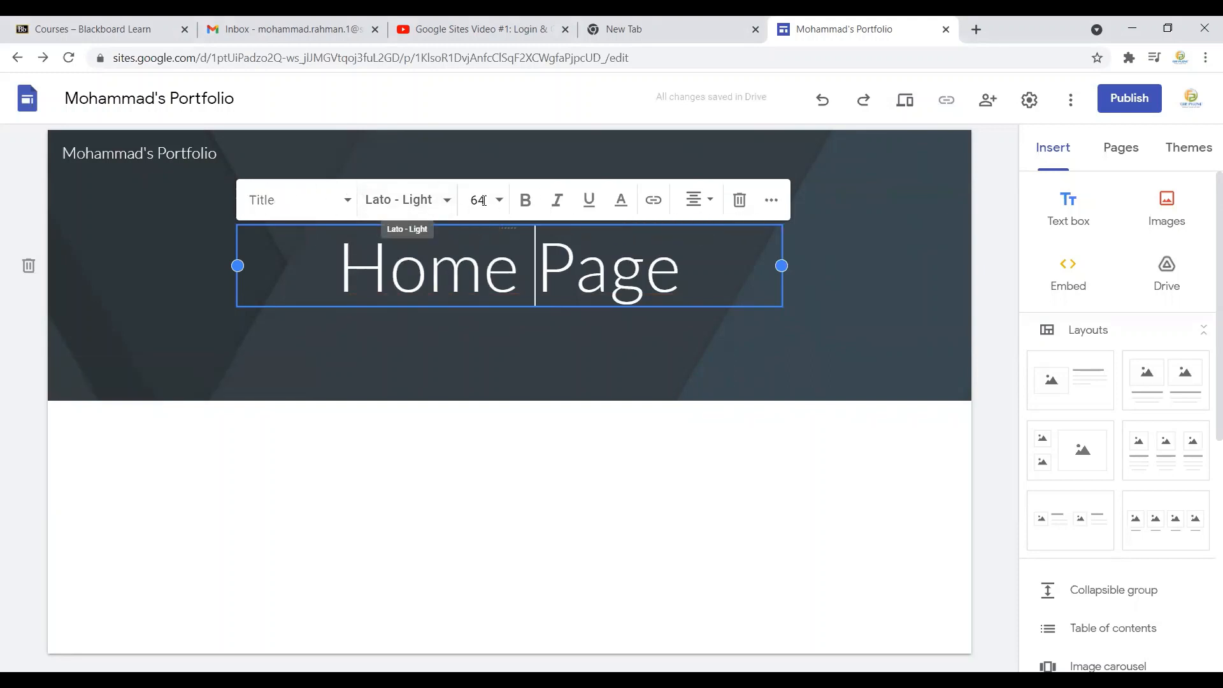
pyautogui.moveTo(483, 200)
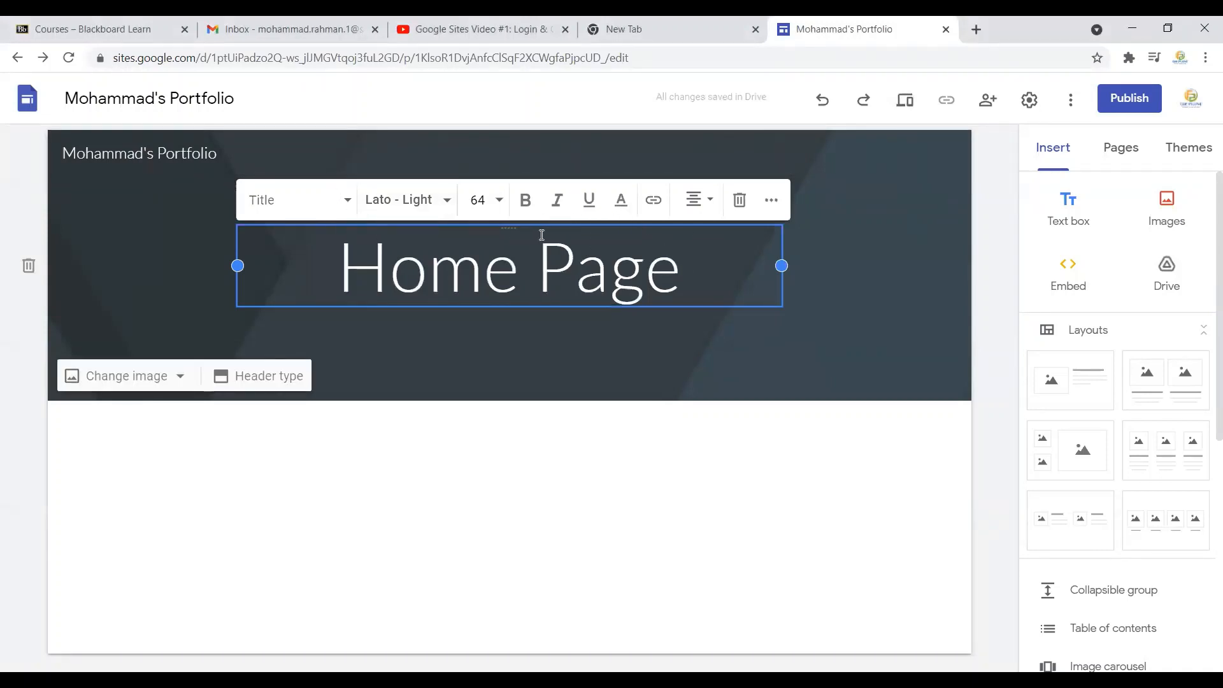
pyautogui.moveTo(604, 229)
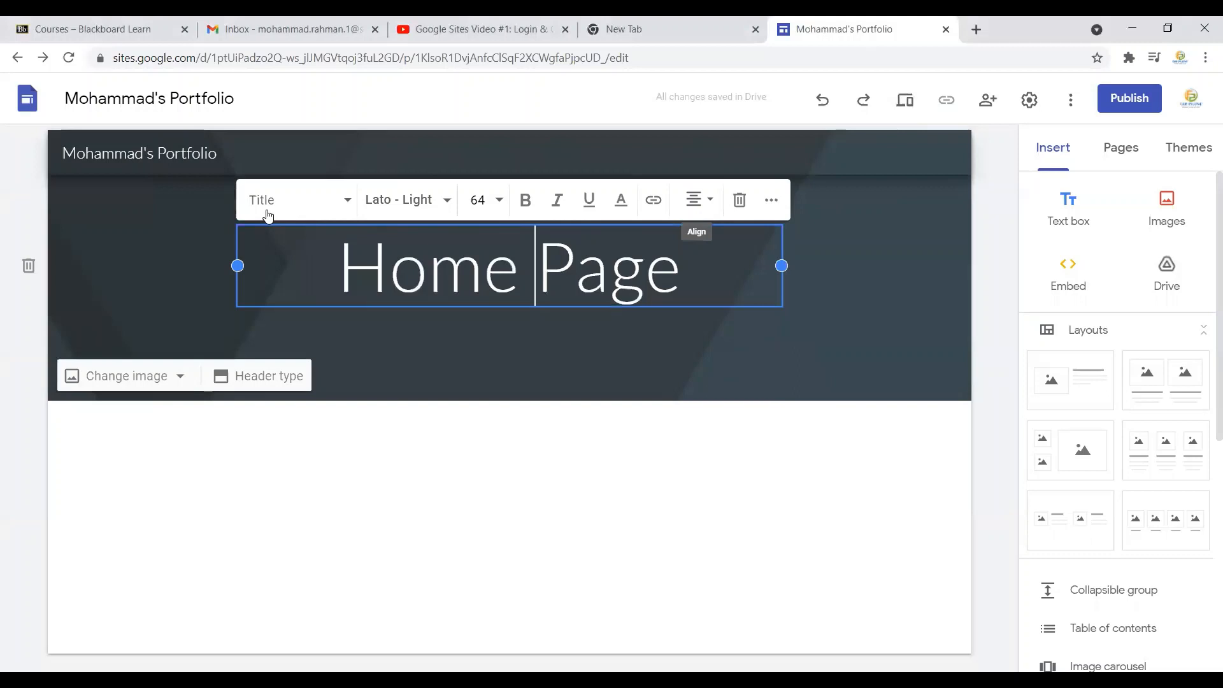
pyautogui.moveTo(164, 192)
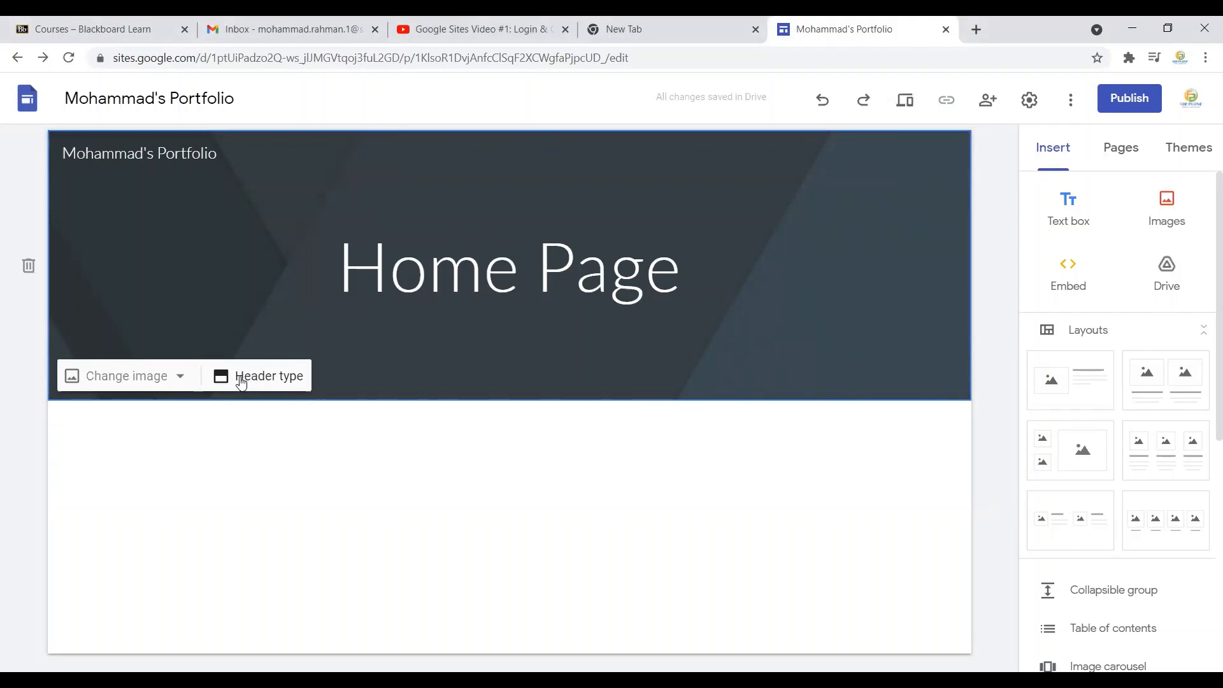
pyautogui.click(268, 375)
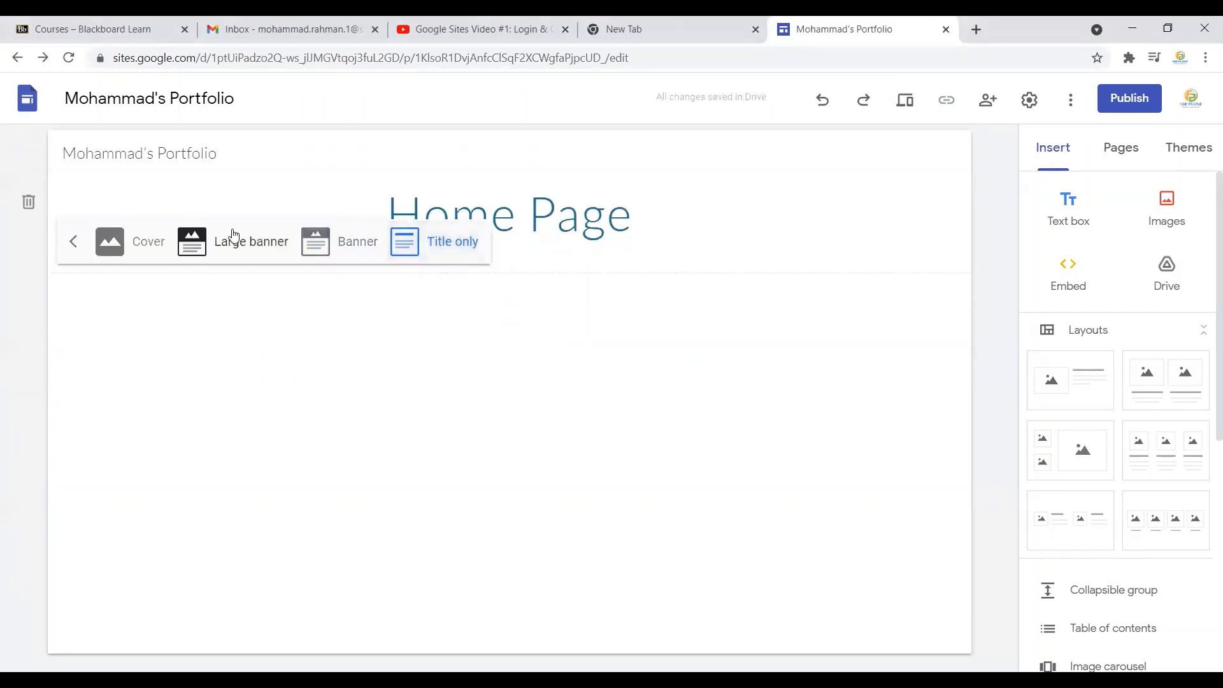
pyautogui.click(509, 213)
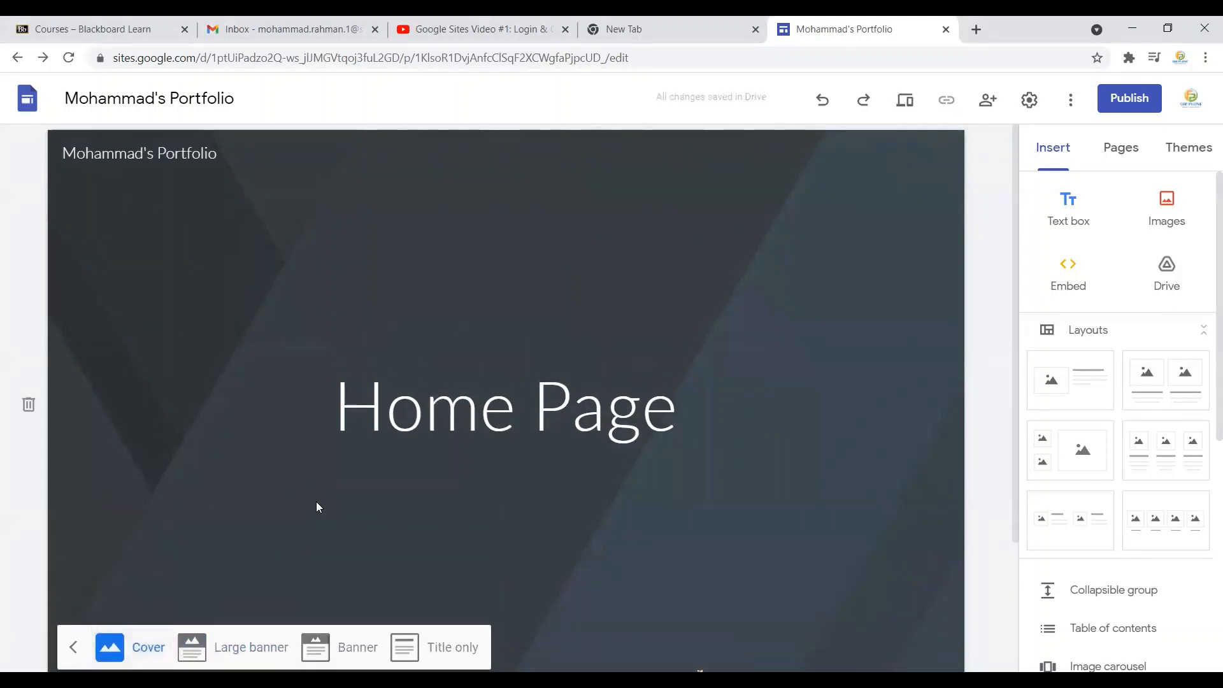
pyautogui.moveTo(343, 647)
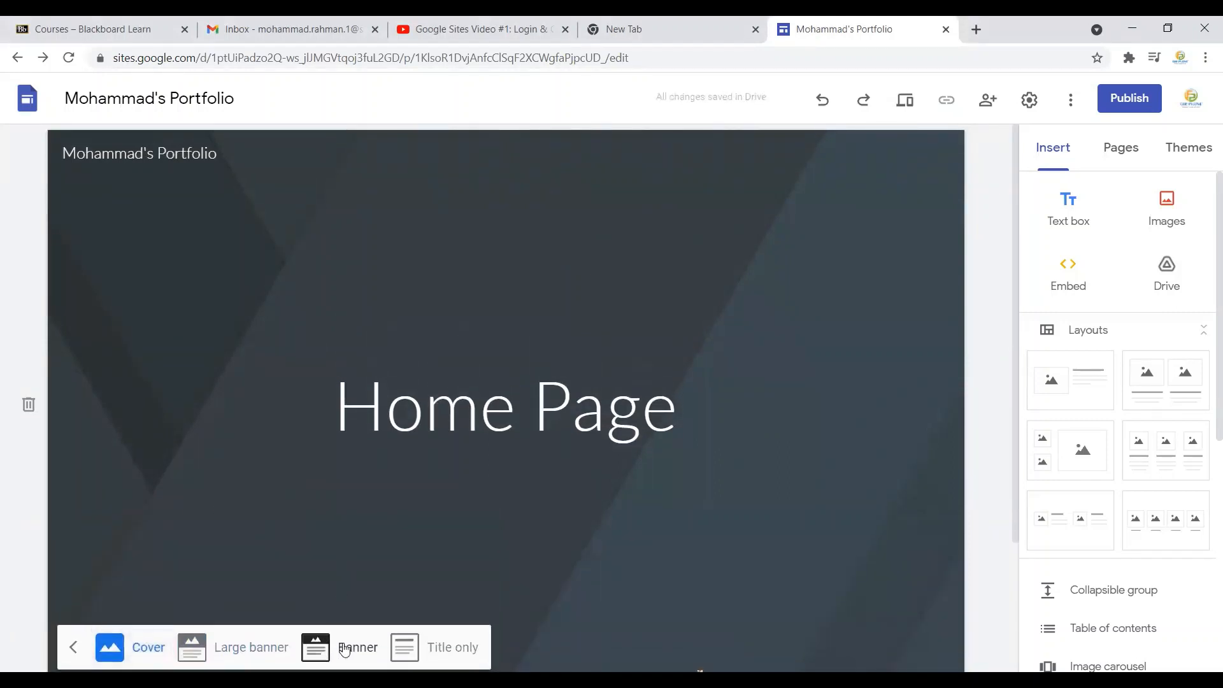
pyautogui.click(357, 647)
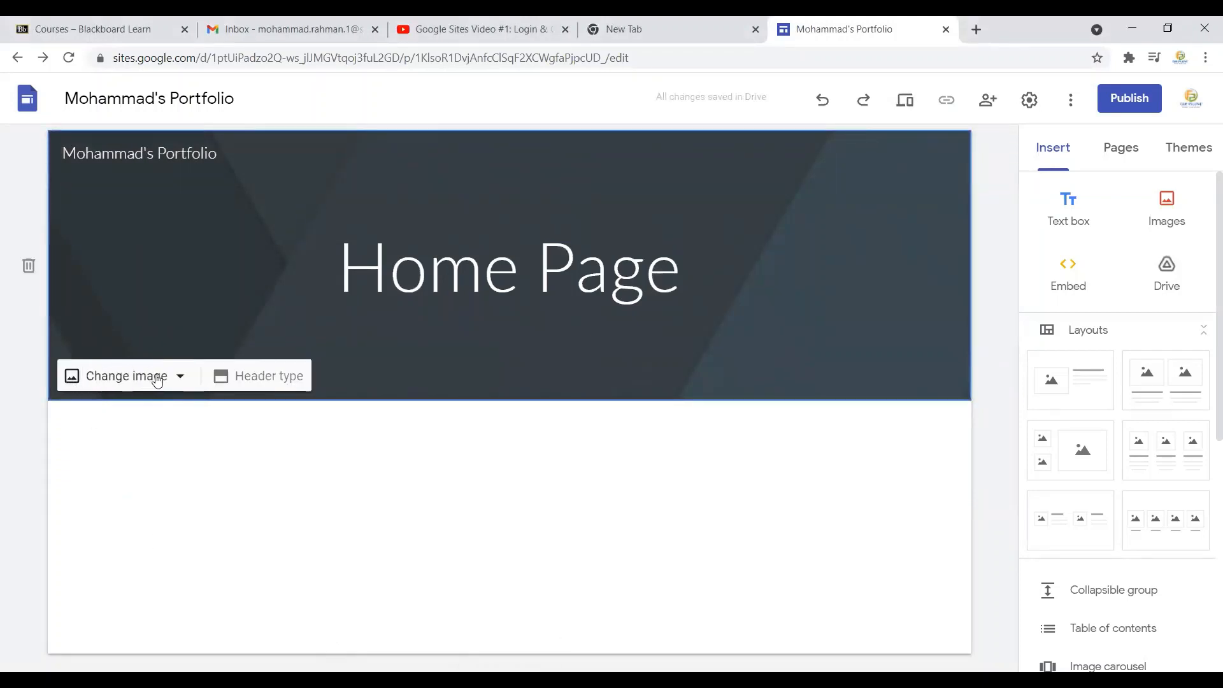
# Step: Try uploading a header image, cancel it, and go to choosing a gallery image instead
pyautogui.click(124, 375)
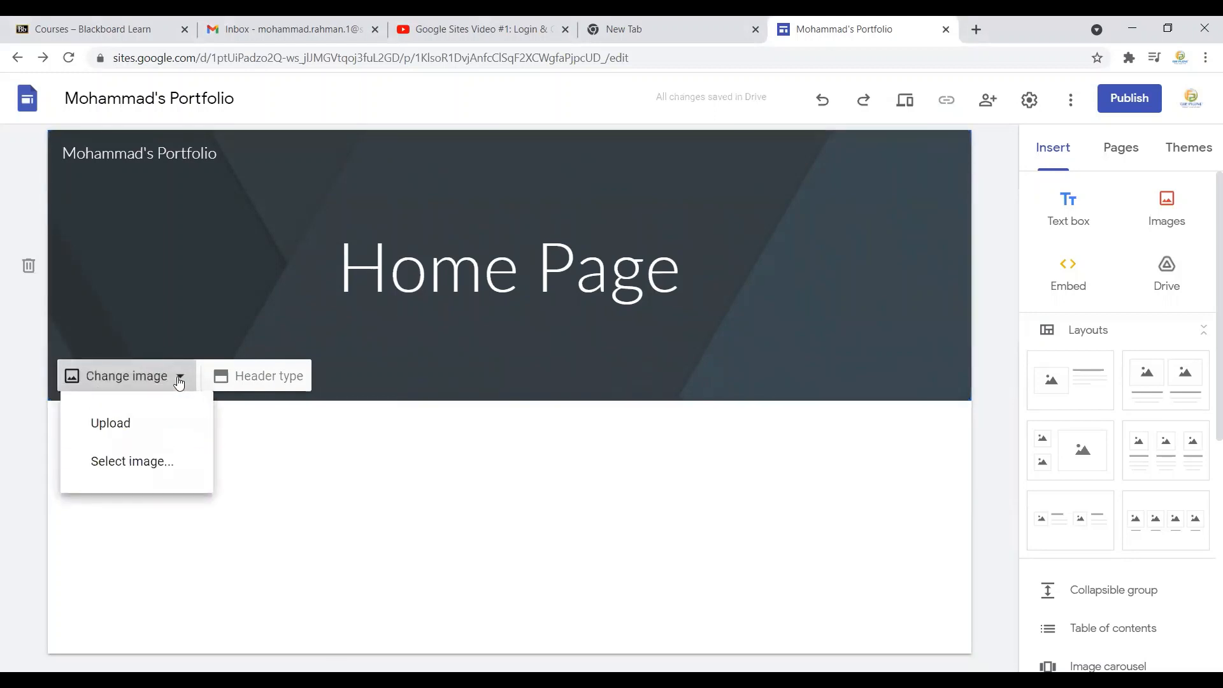
pyautogui.moveTo(110, 423)
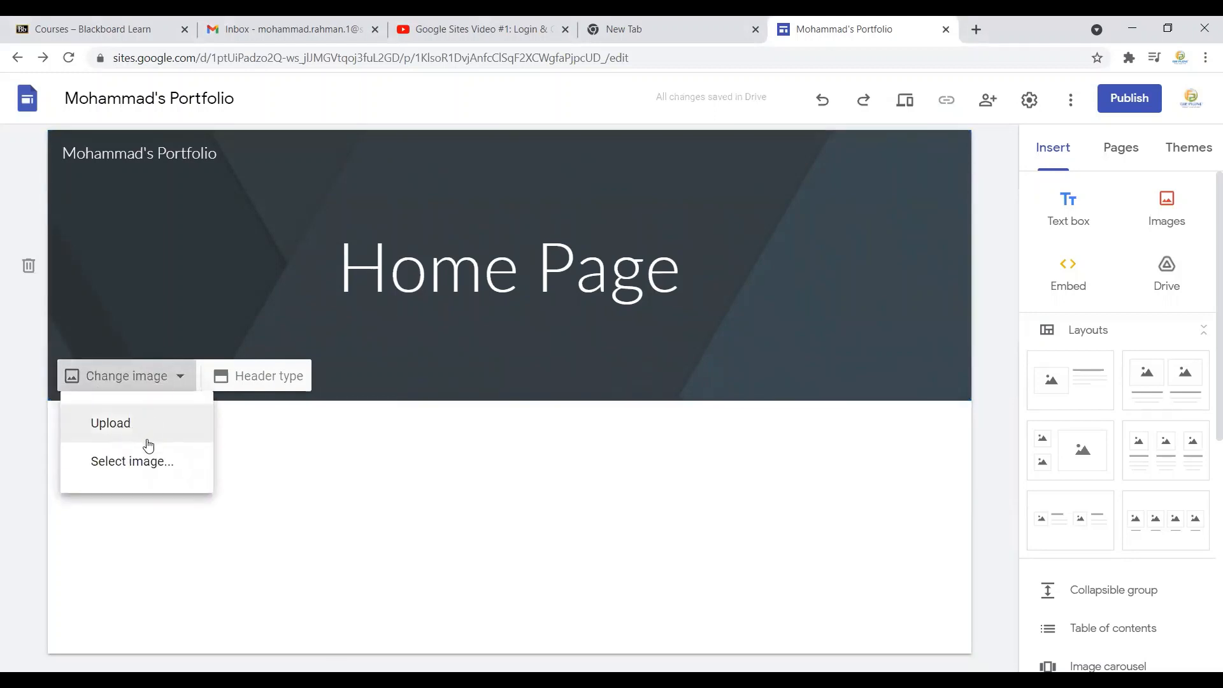
pyautogui.moveTo(486, 360)
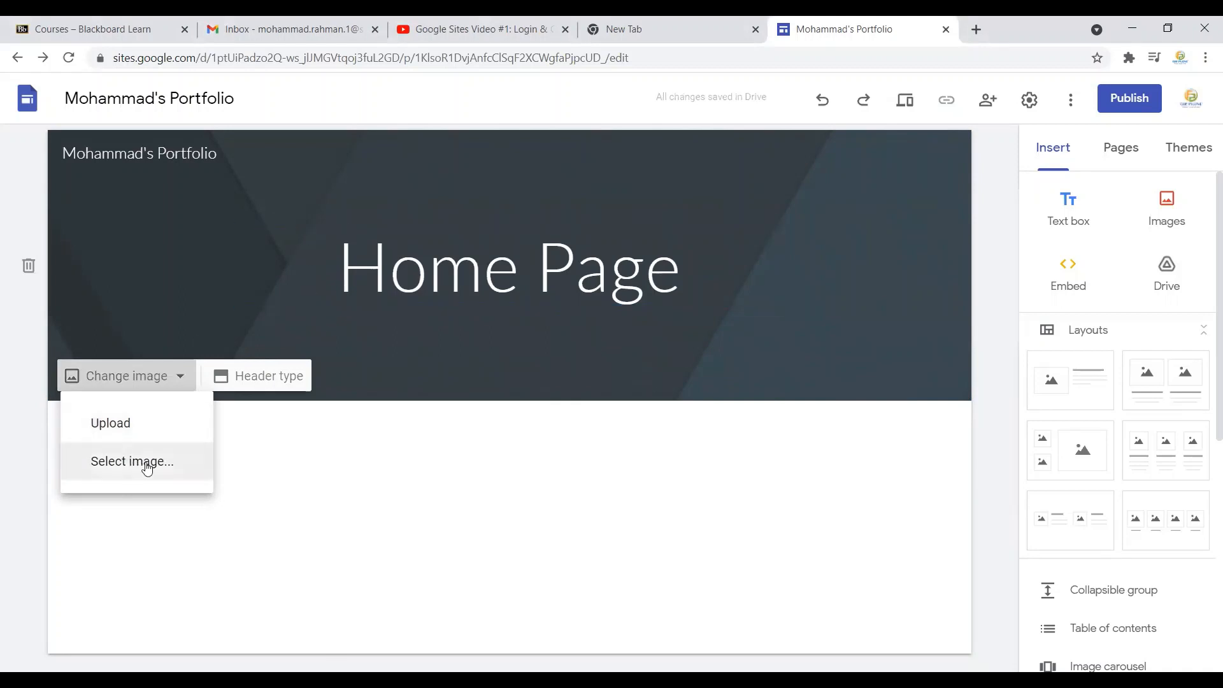
pyautogui.click(132, 461)
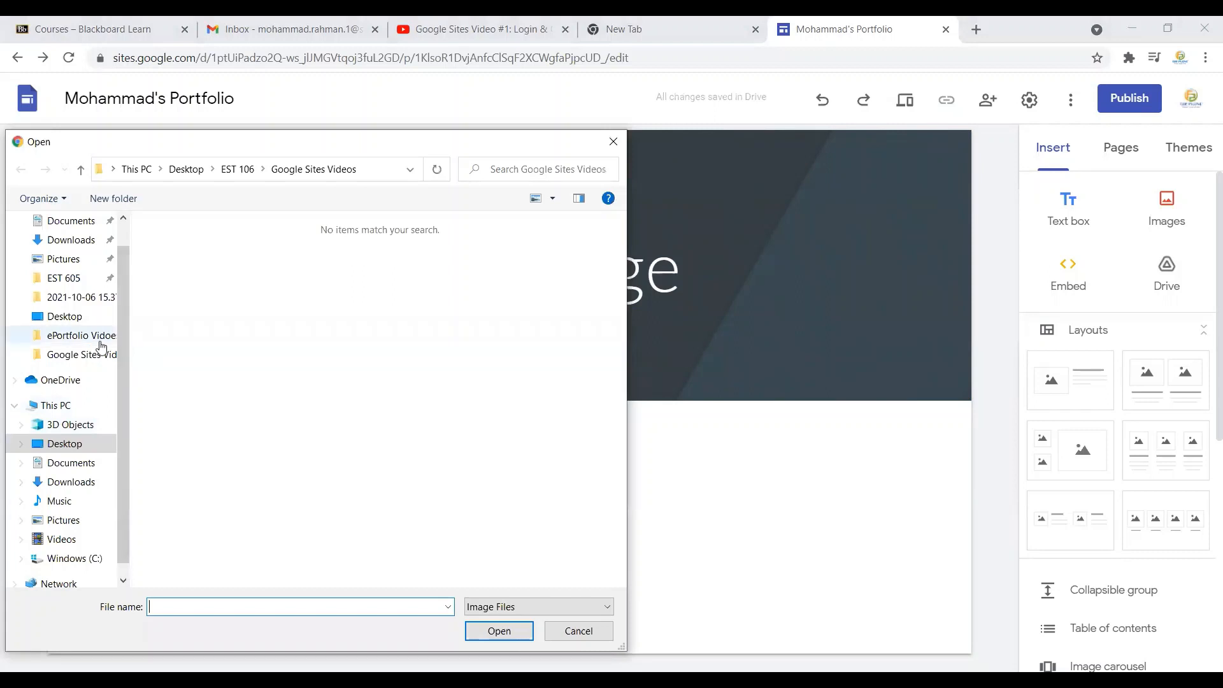
pyautogui.click(578, 630)
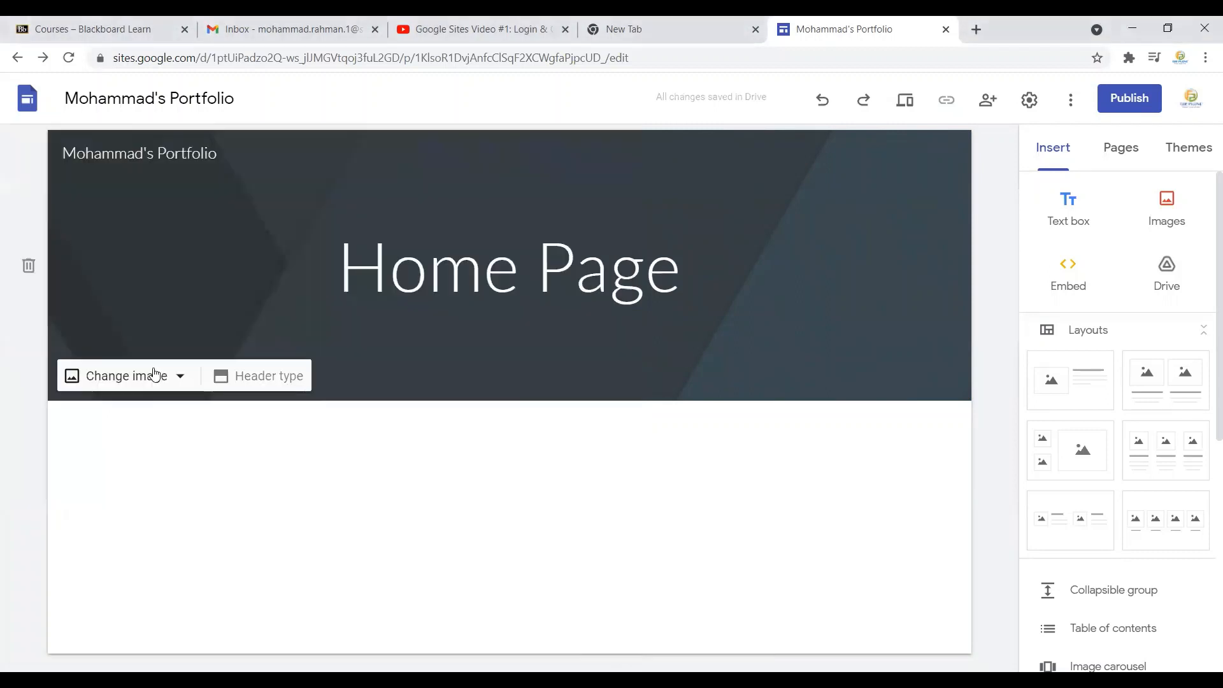
pyautogui.click(121, 376)
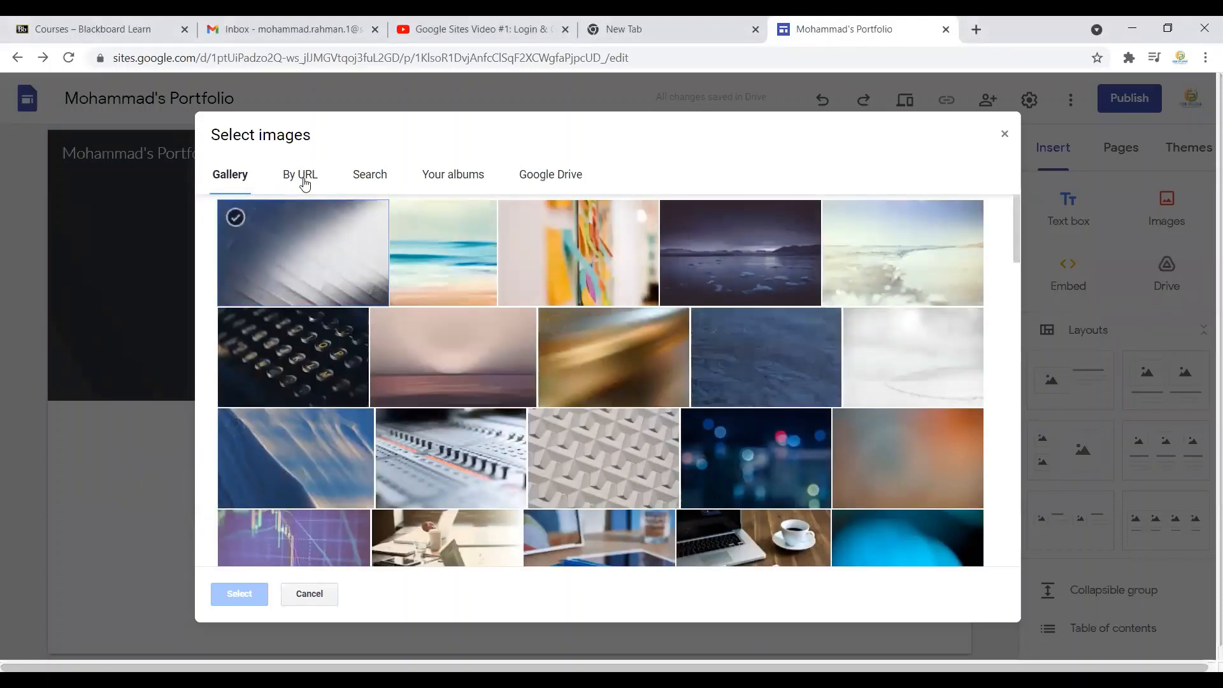
# Step: Browse the image sources, then select the turquoise water image from the Gallery for the header
pyautogui.click(299, 173)
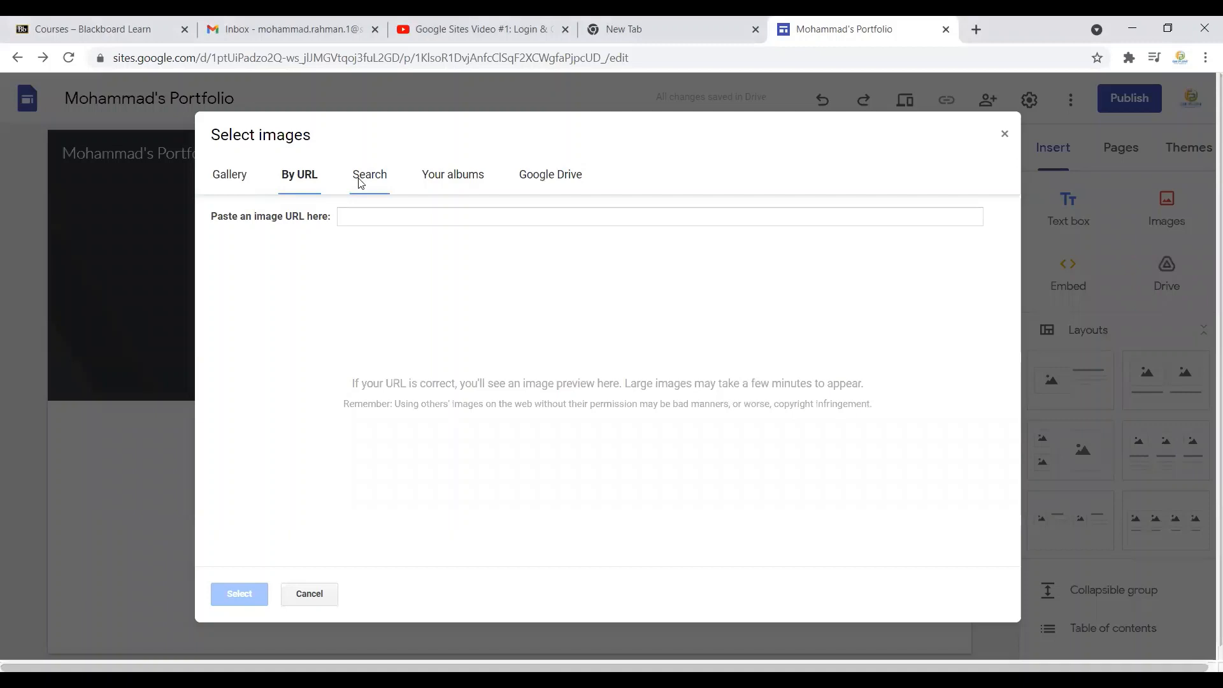
pyautogui.click(452, 174)
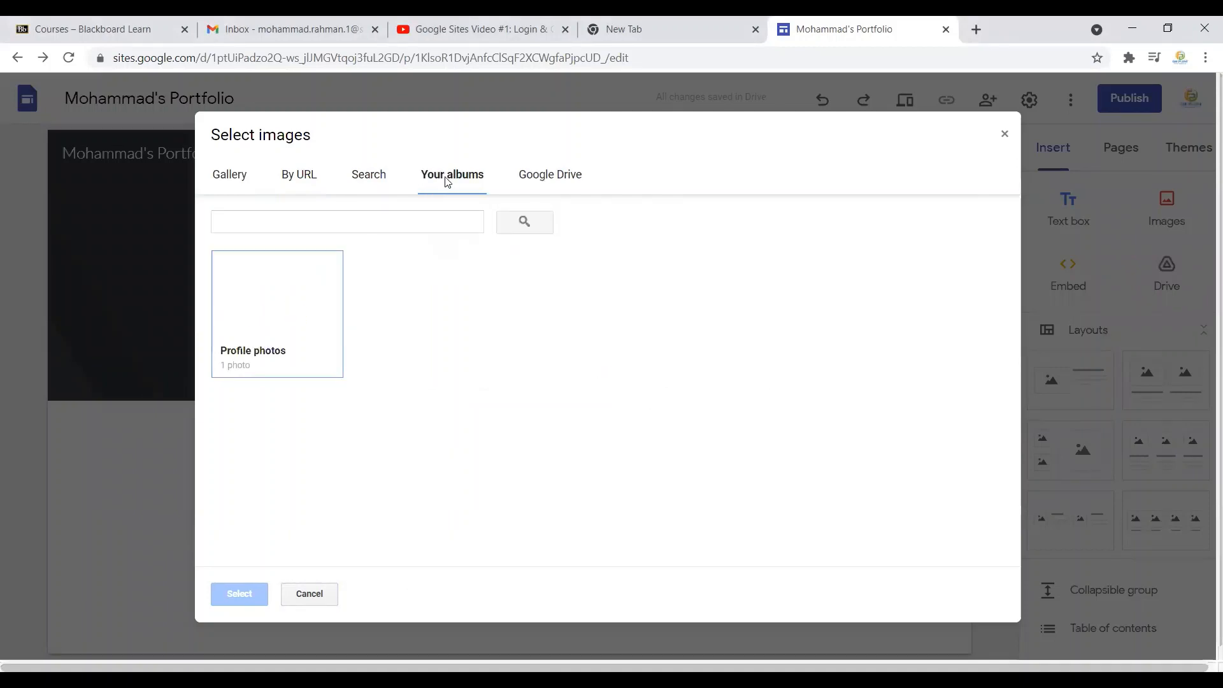
pyautogui.click(549, 174)
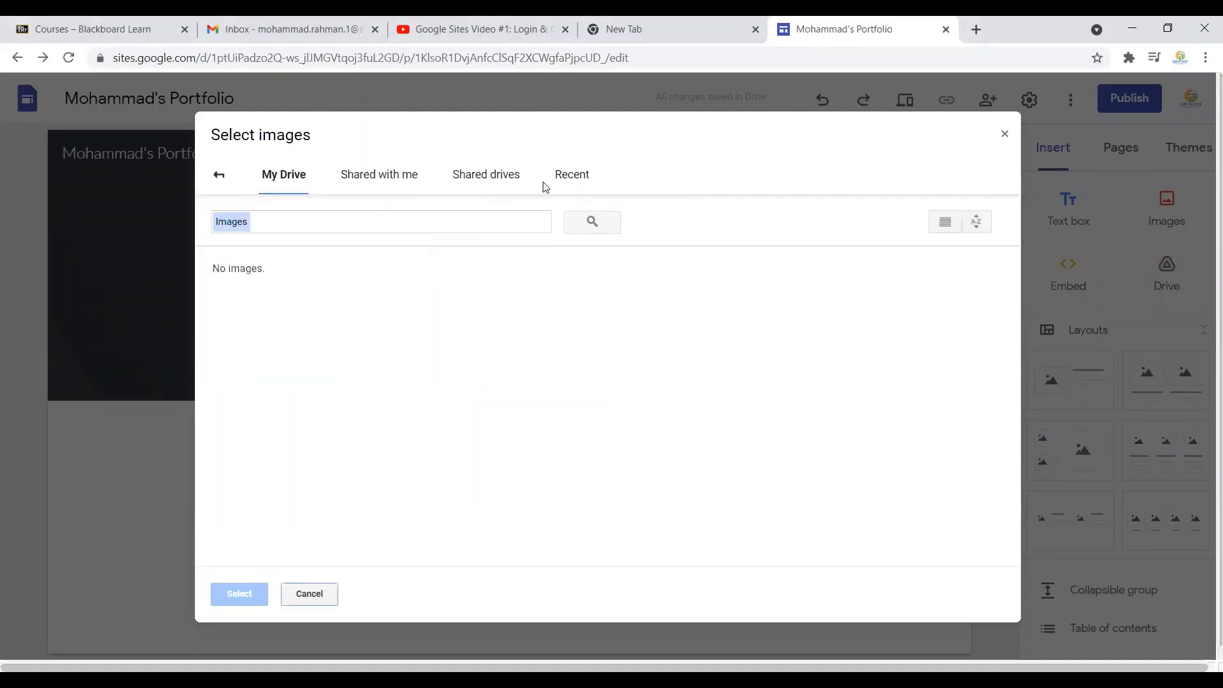
pyautogui.click(230, 174)
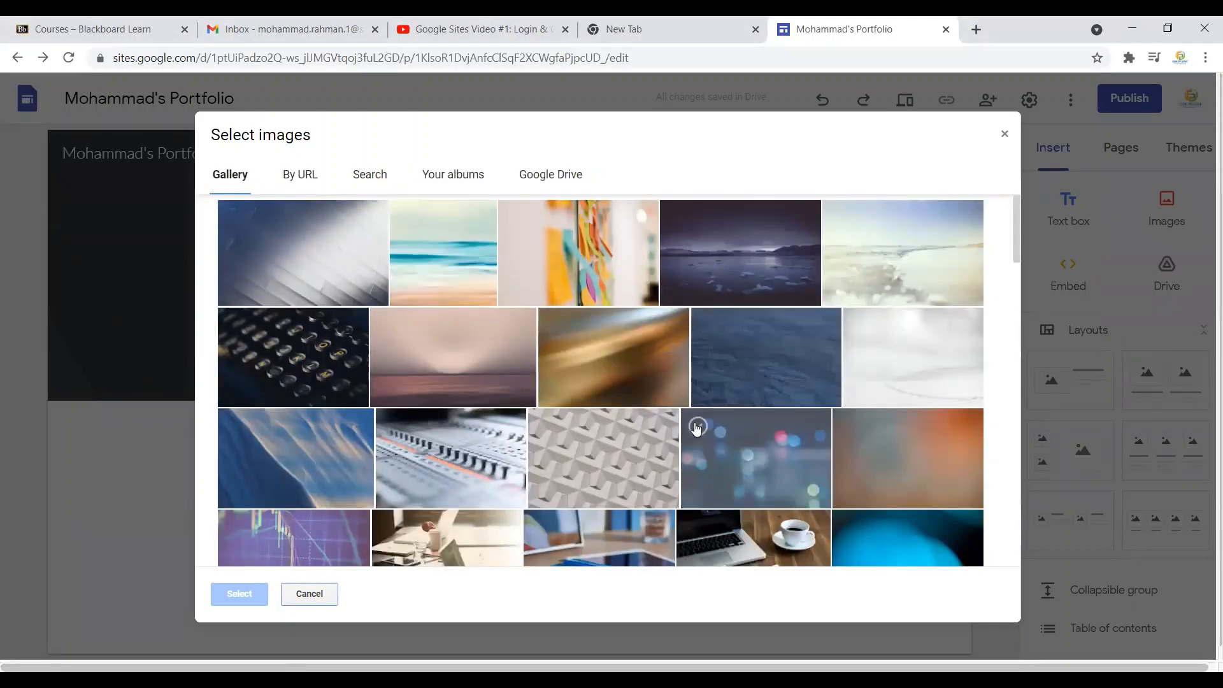
pyautogui.click(442, 253)
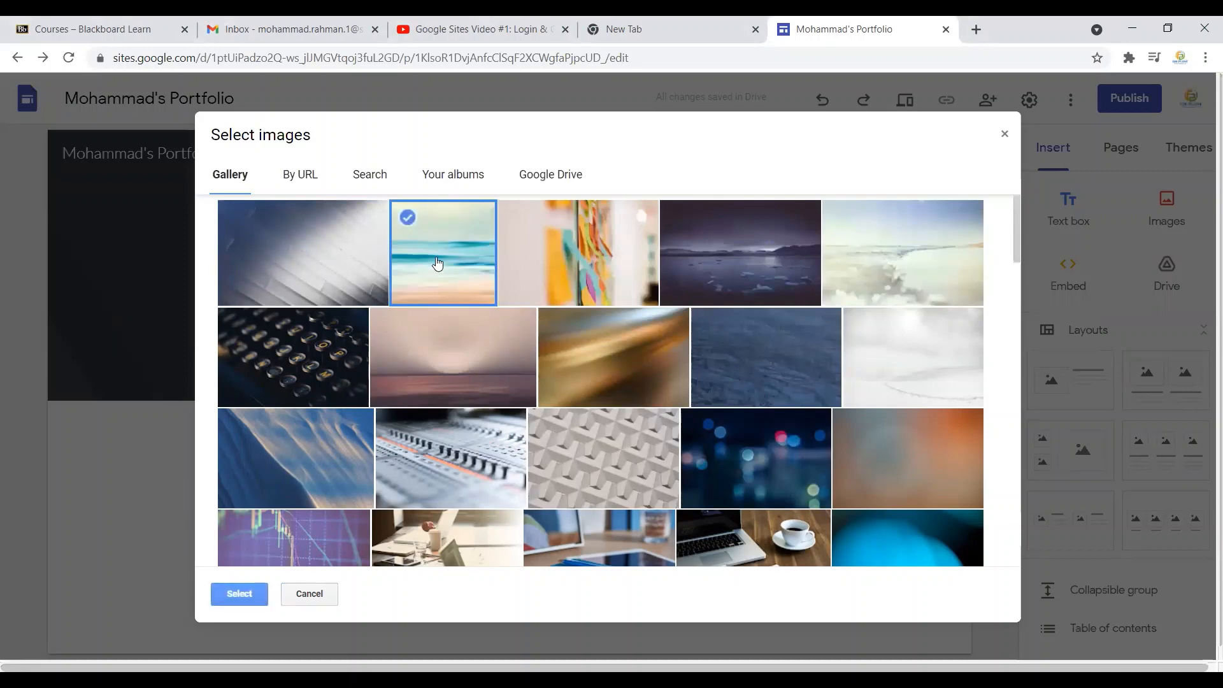
pyautogui.click(240, 594)
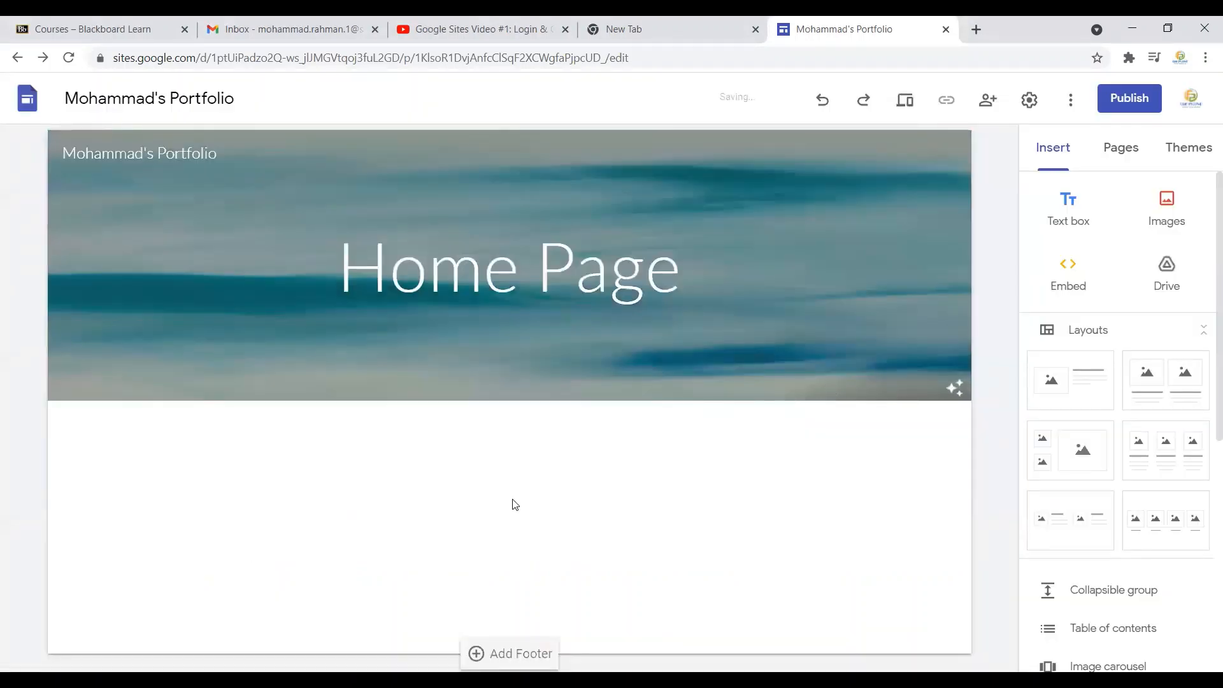
# Step: Remove the readability darkening from the header image so the title shows in dark text
pyautogui.click(511, 266)
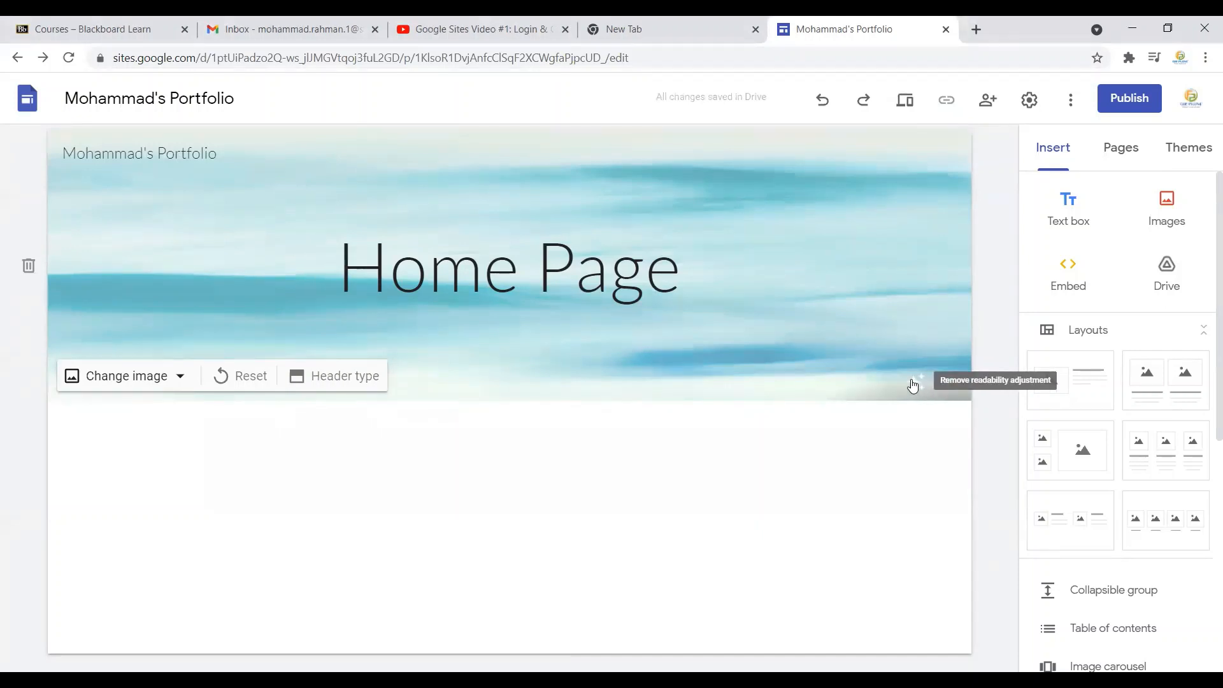
pyautogui.click(921, 380)
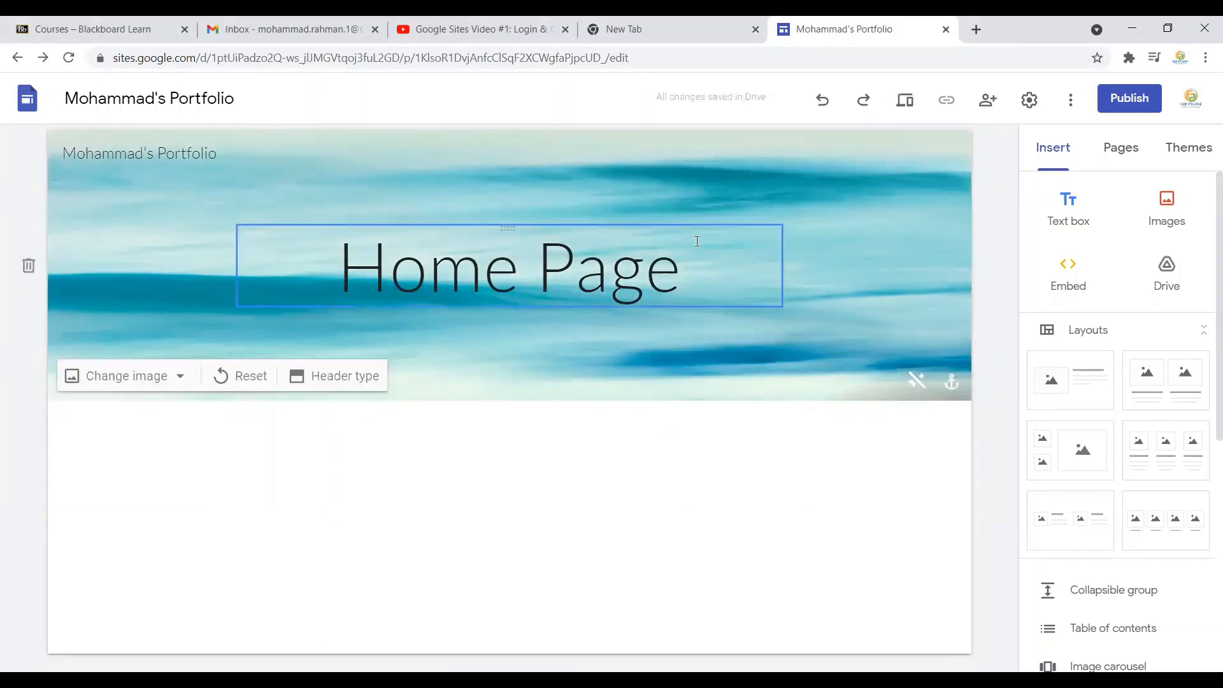
pyautogui.click(929, 390)
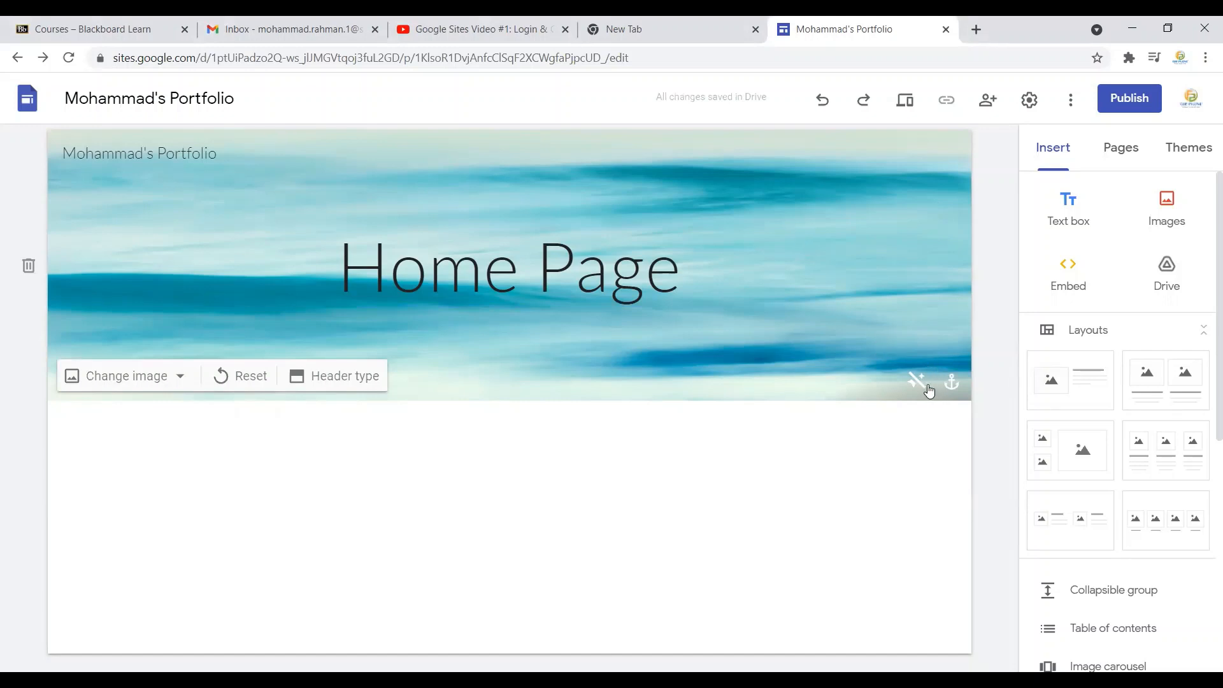
pyautogui.click(507, 267)
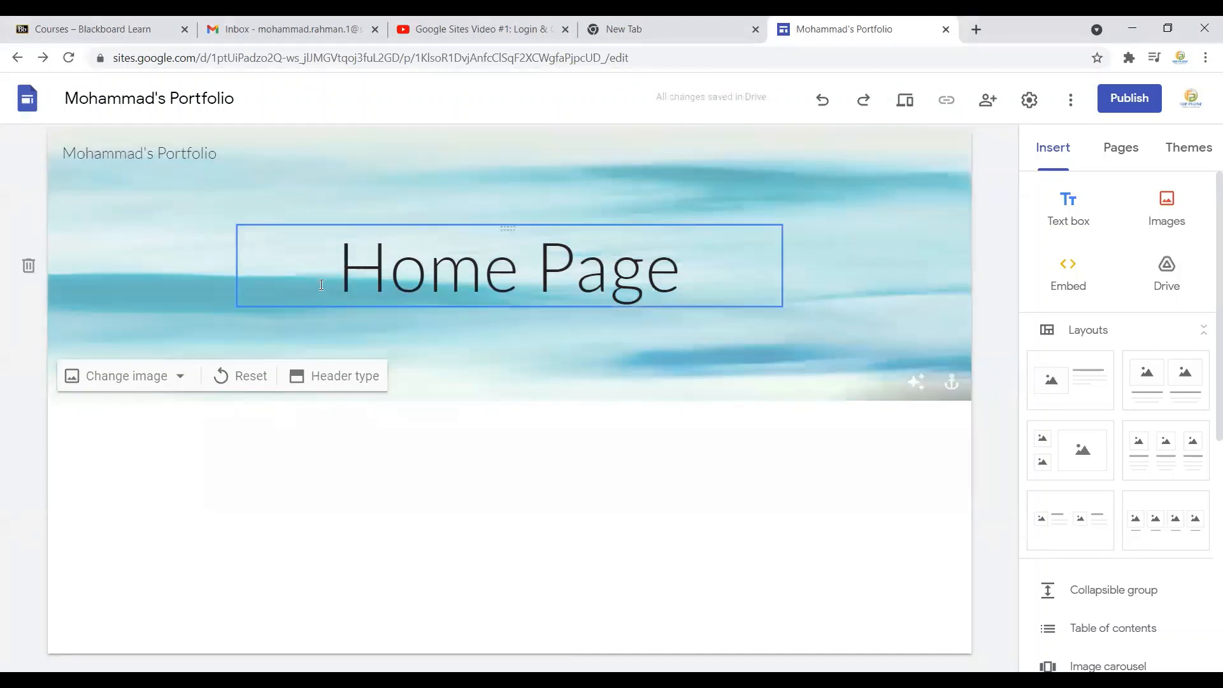
pyautogui.click(681, 198)
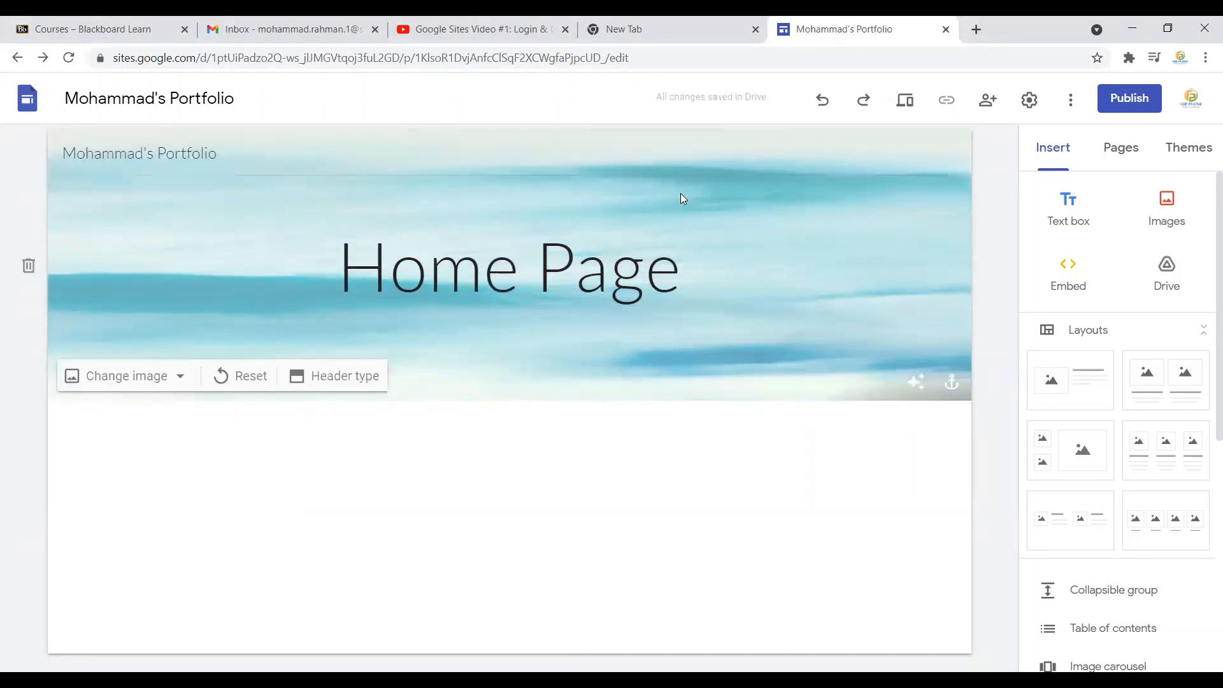
pyautogui.click(508, 267)
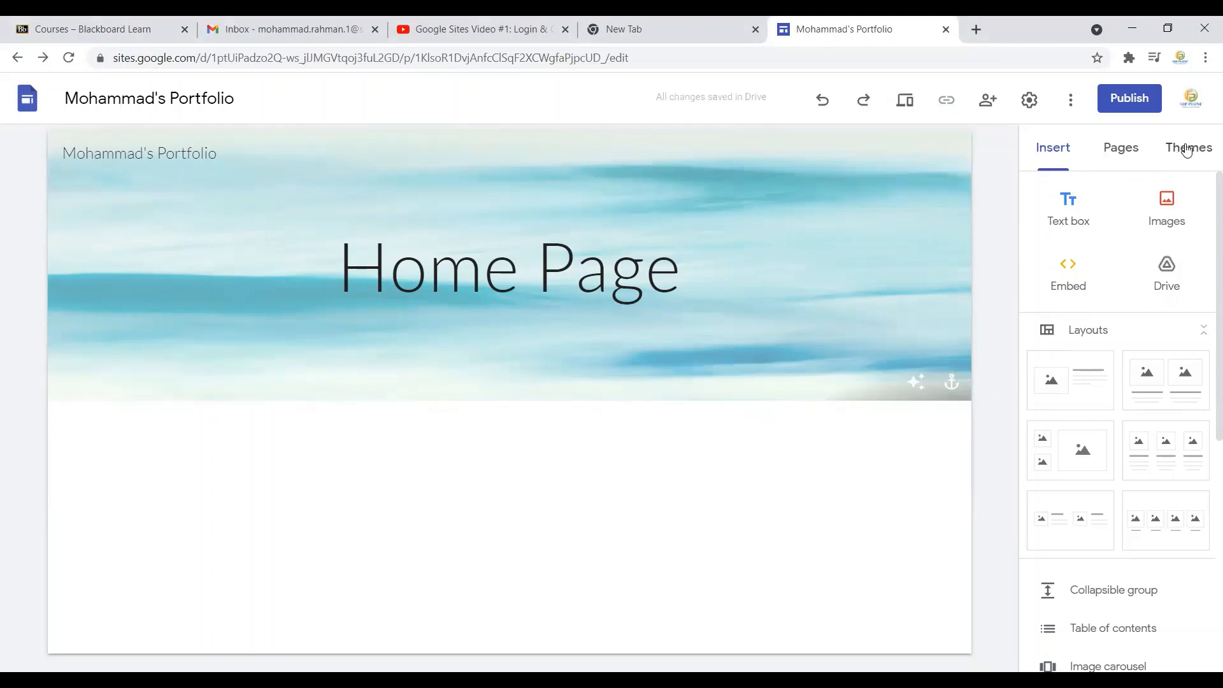
# Step: Apply the Diplomat theme with its Light font style
pyautogui.click(1189, 148)
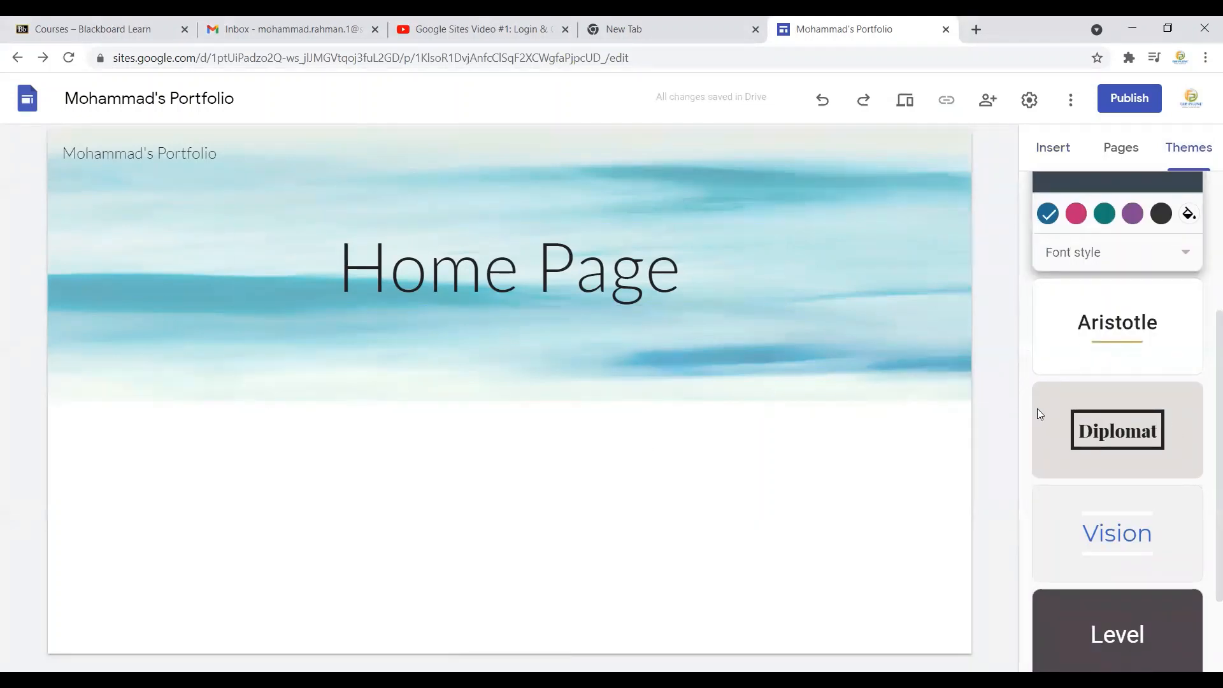
pyautogui.click(1116, 430)
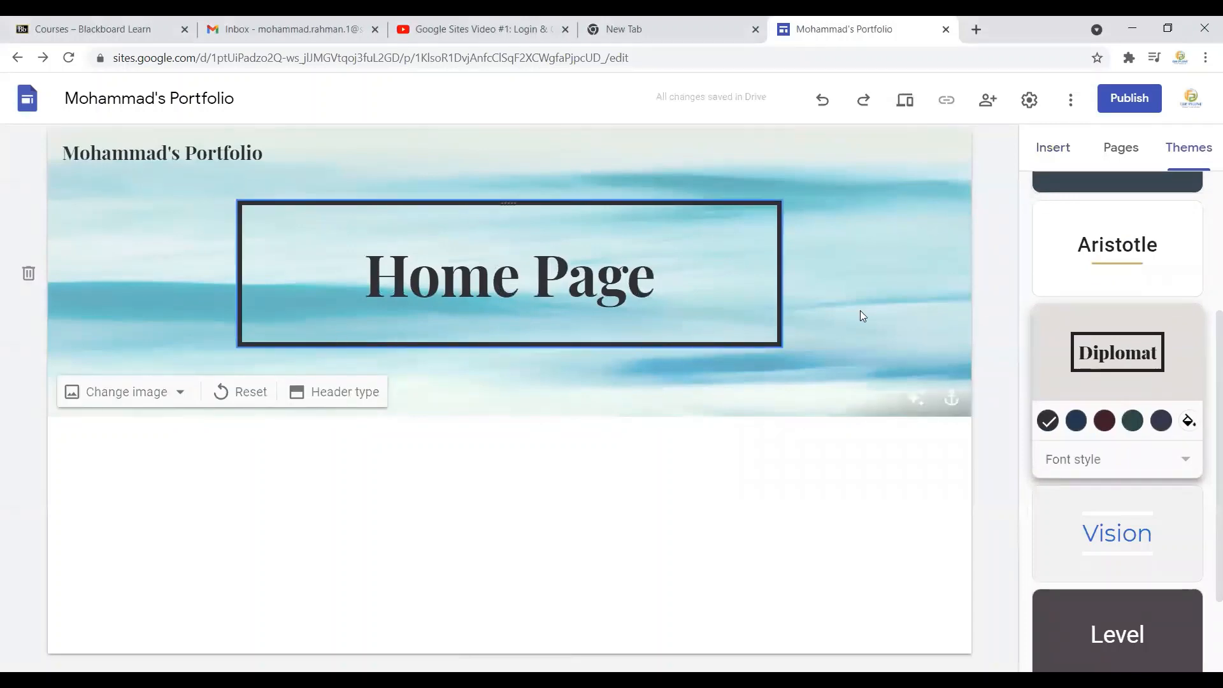
pyautogui.click(1117, 459)
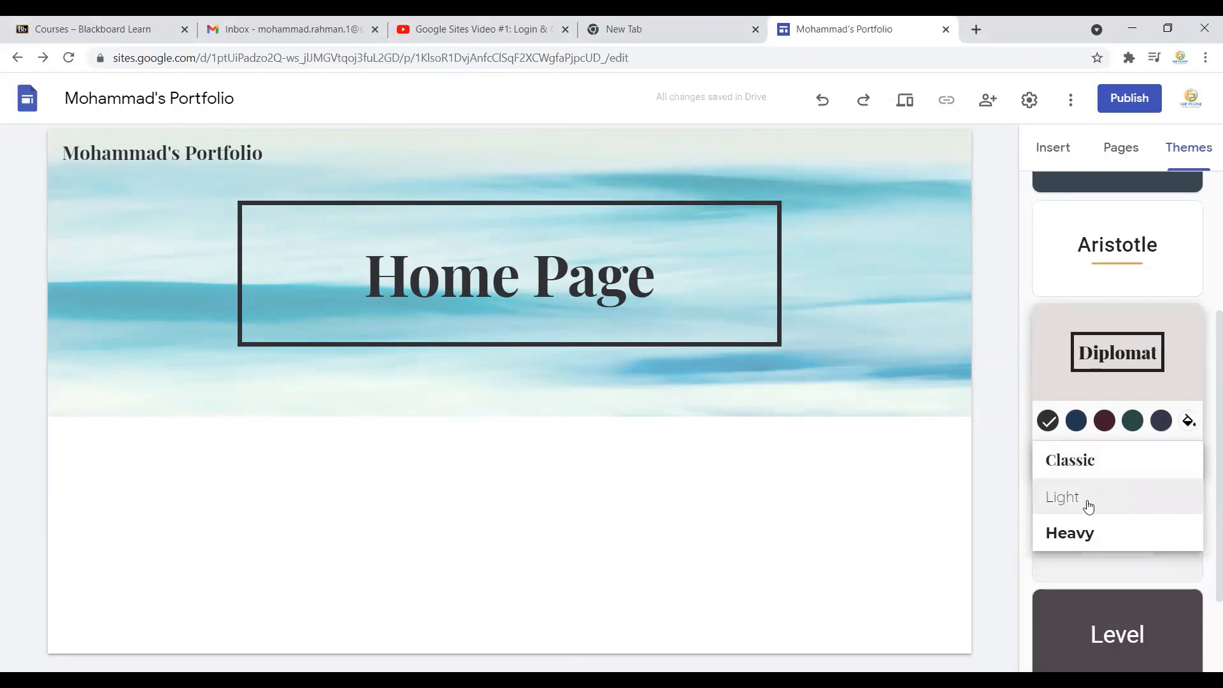
pyautogui.click(1062, 497)
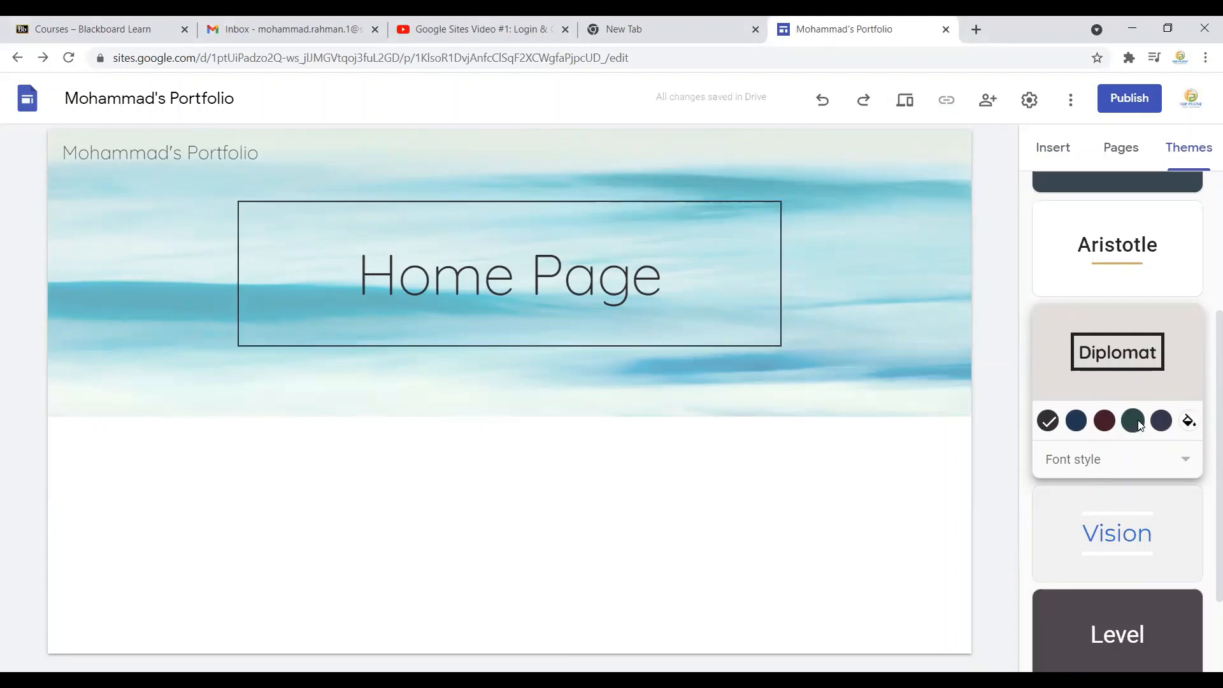
# Step: Try the navy and maroon colour variants, settling on maroon, then go to the custom colour picker
pyautogui.click(1161, 421)
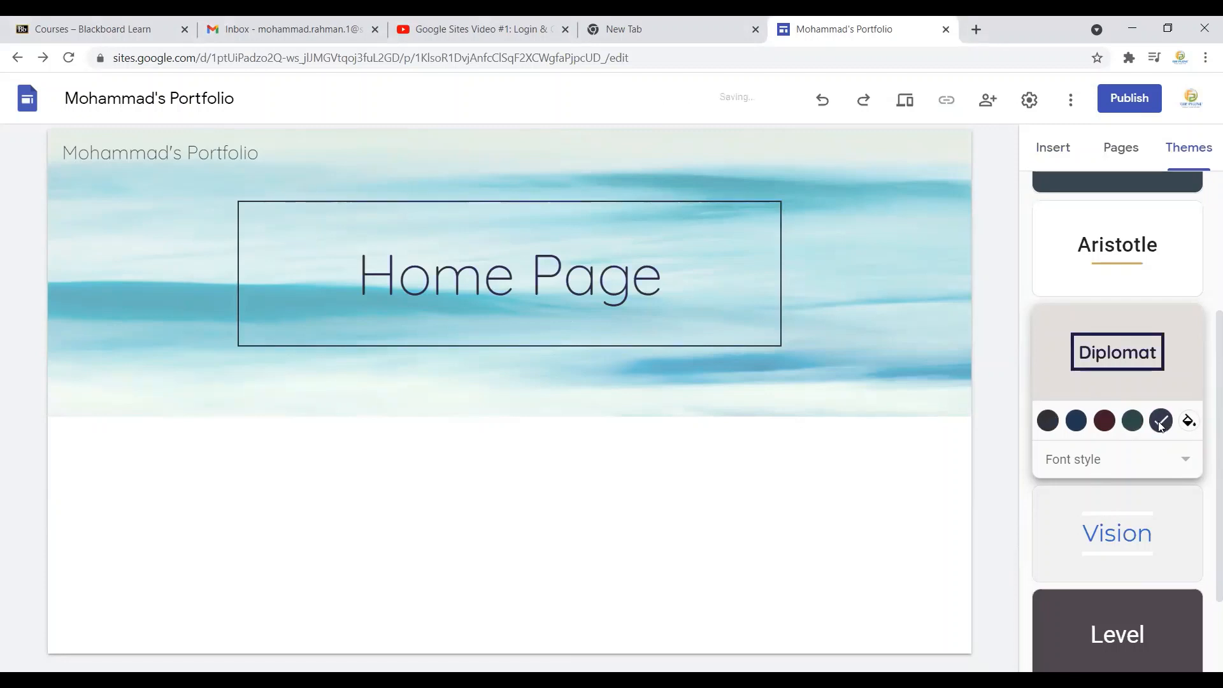
pyautogui.click(1104, 421)
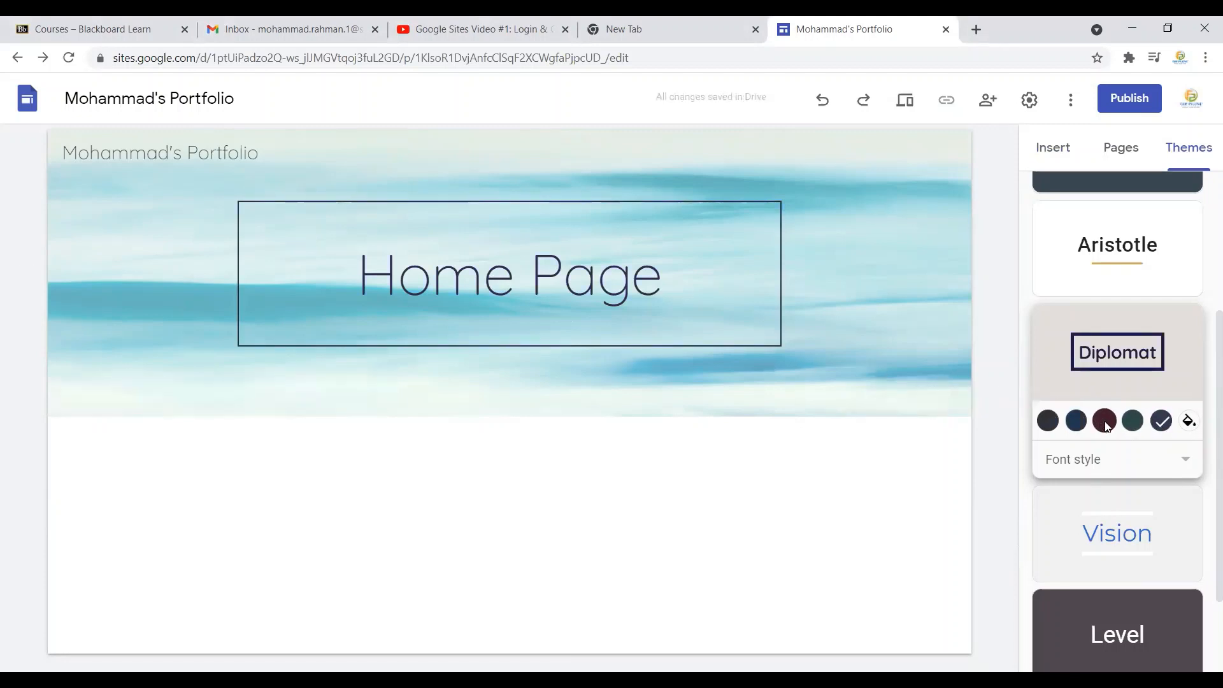
pyautogui.click(1104, 421)
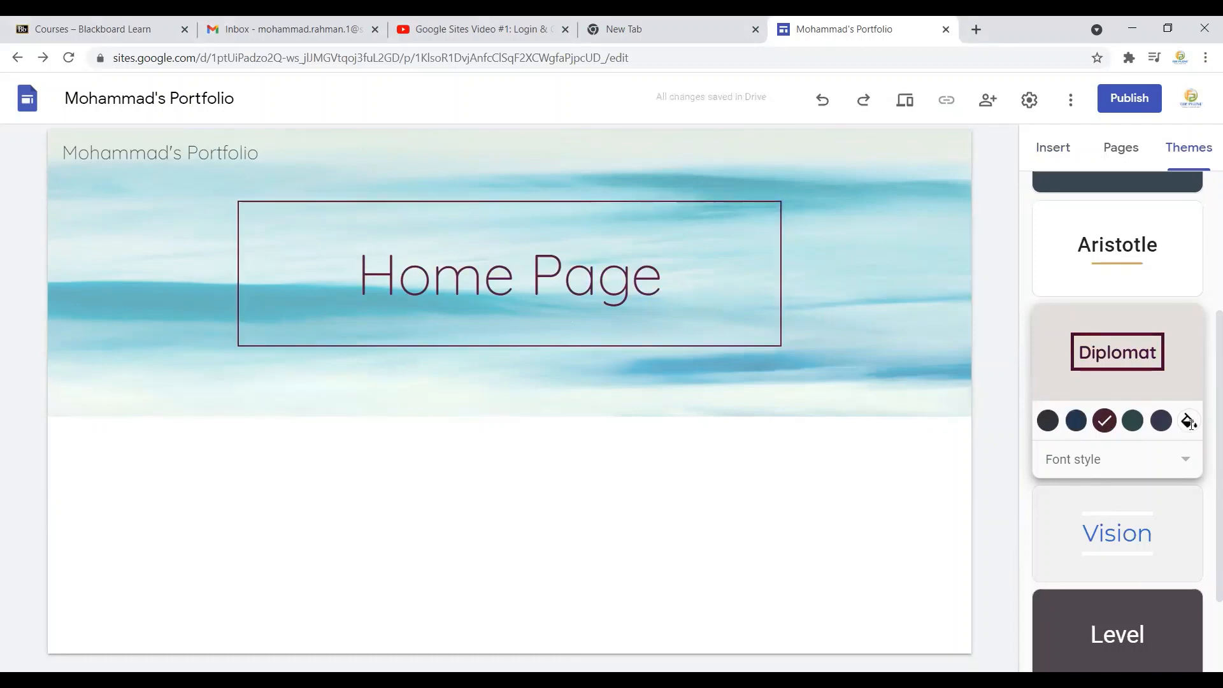
pyautogui.click(1188, 420)
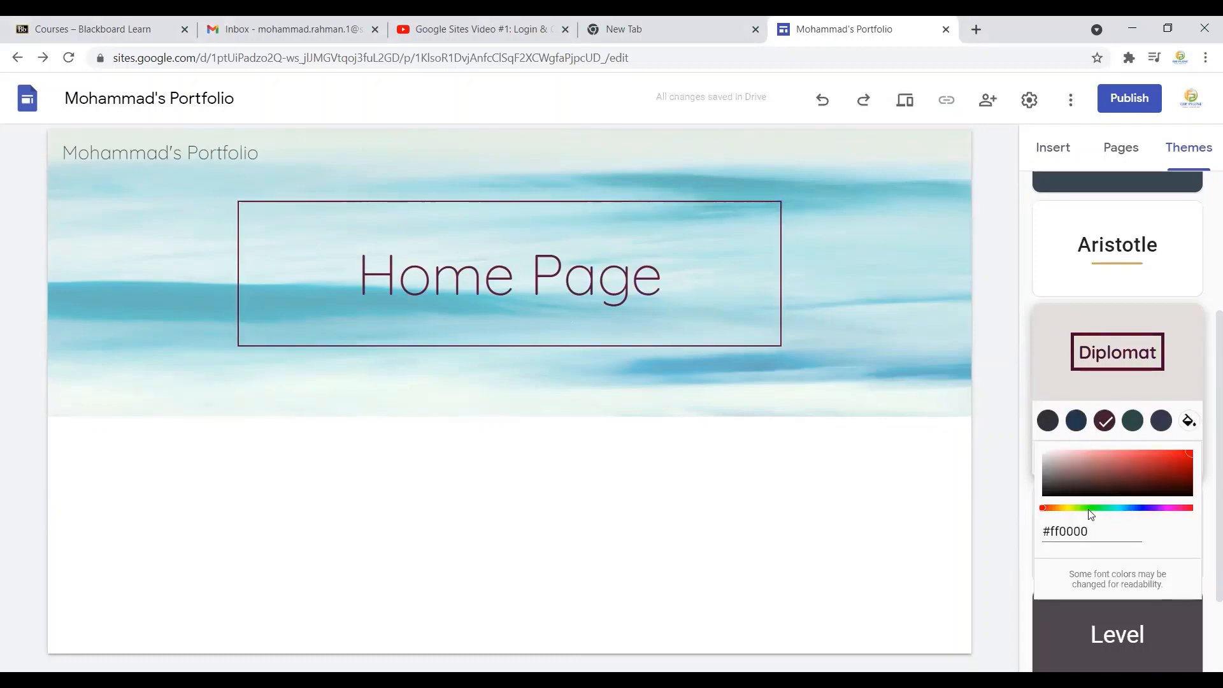
# Step: Set a custom bright green theme colour (#29ff00) and return to the Insert panel
pyautogui.click(1189, 421)
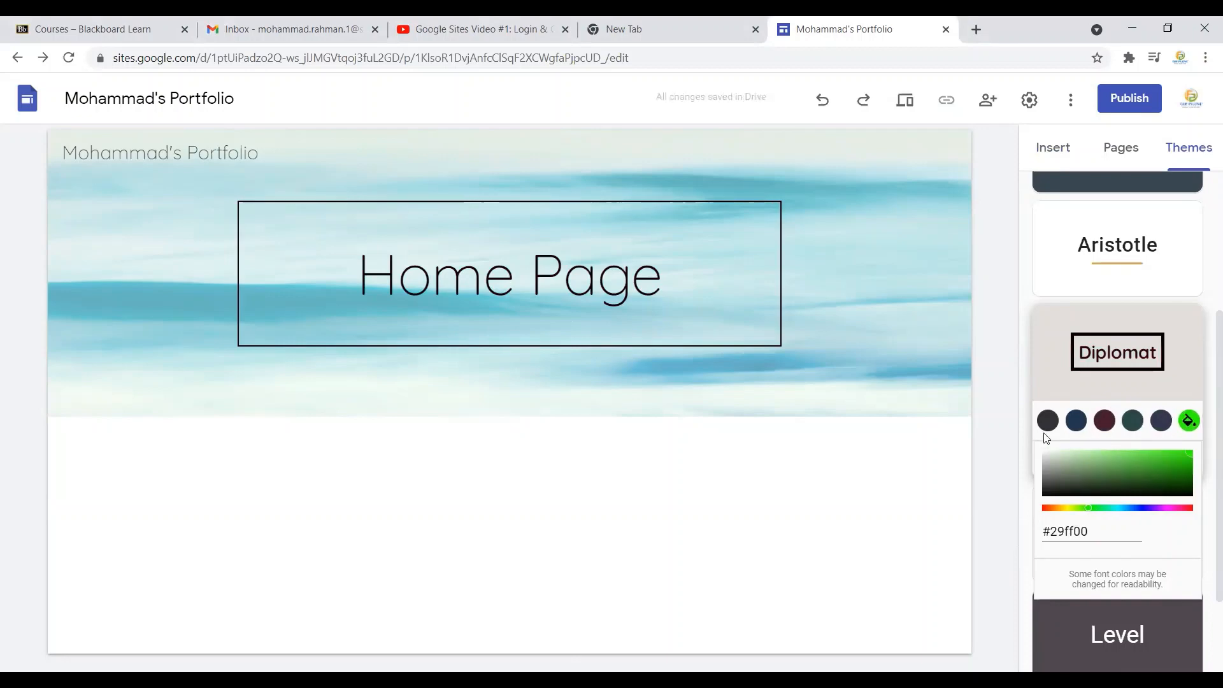
pyautogui.click(1189, 420)
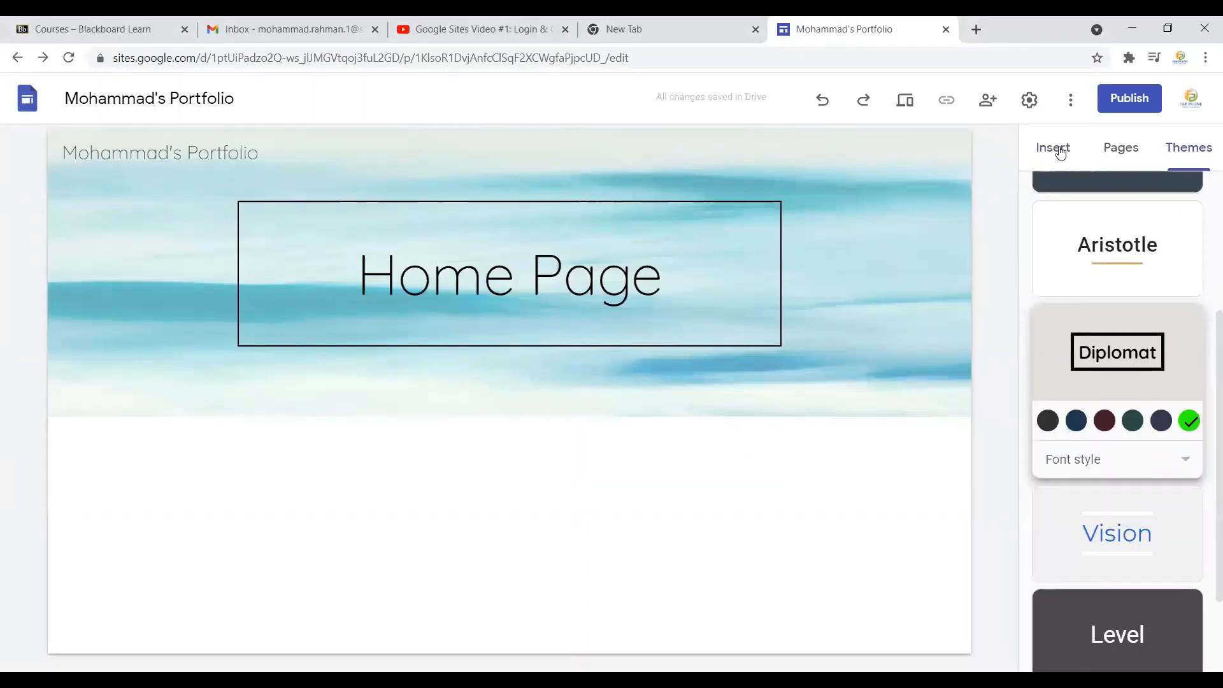
pyautogui.click(1052, 147)
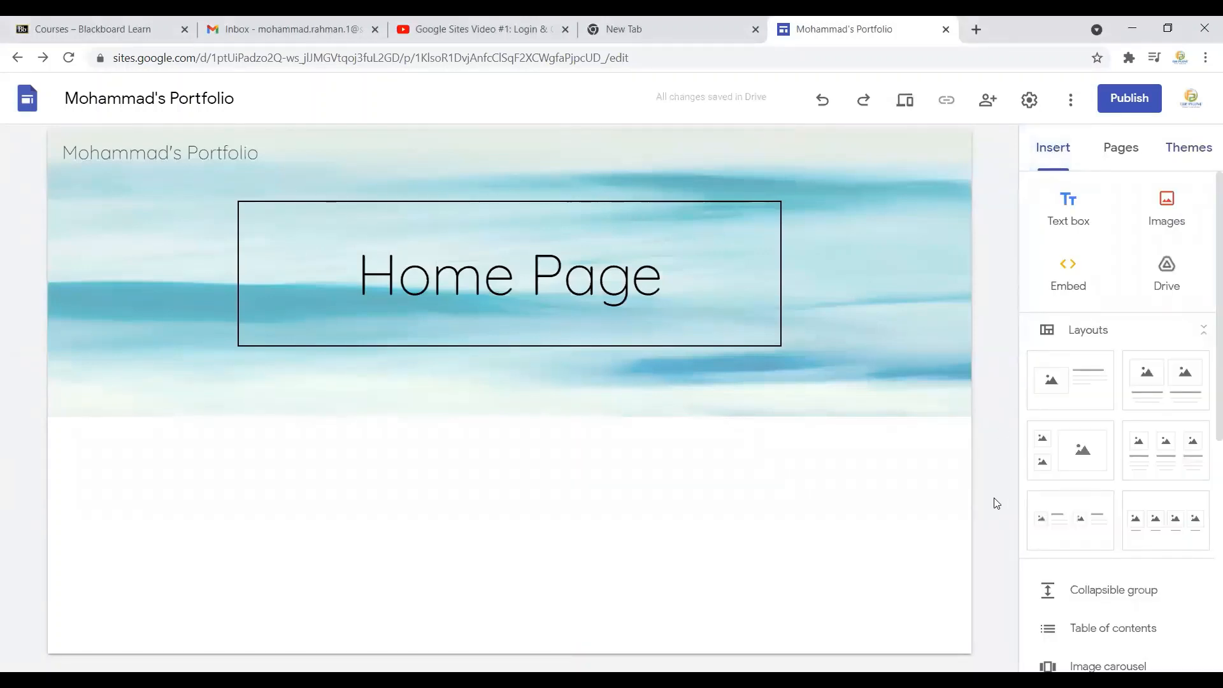
pyautogui.moveTo(942, 485)
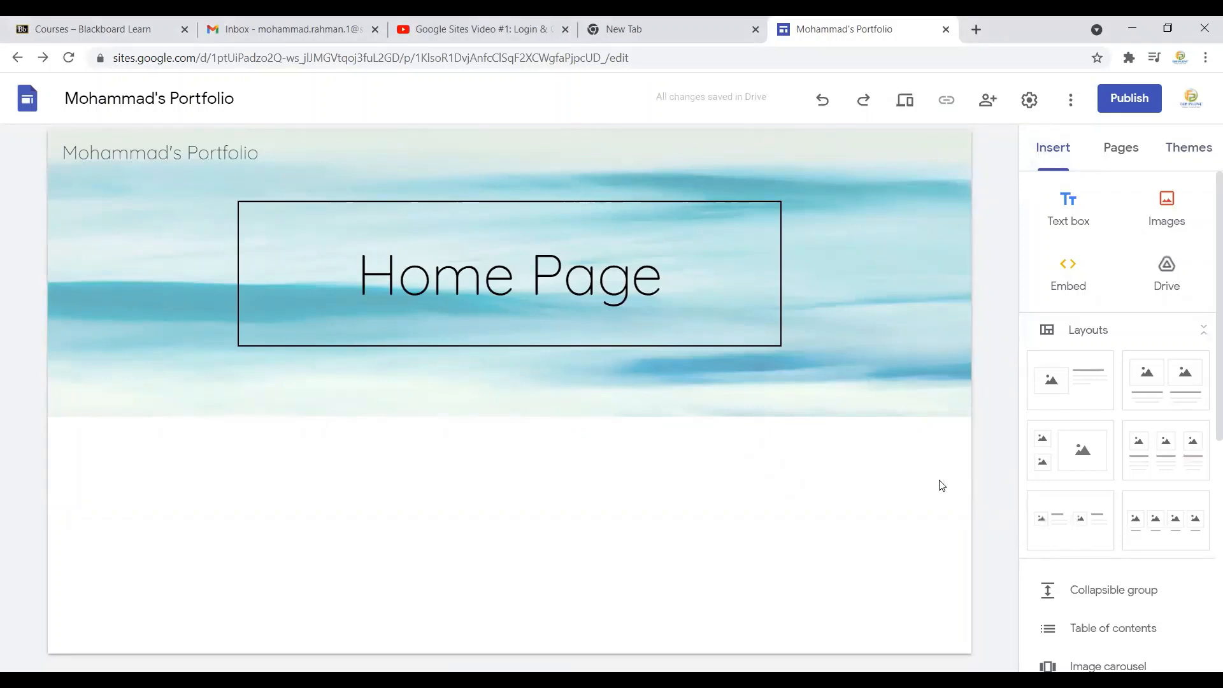